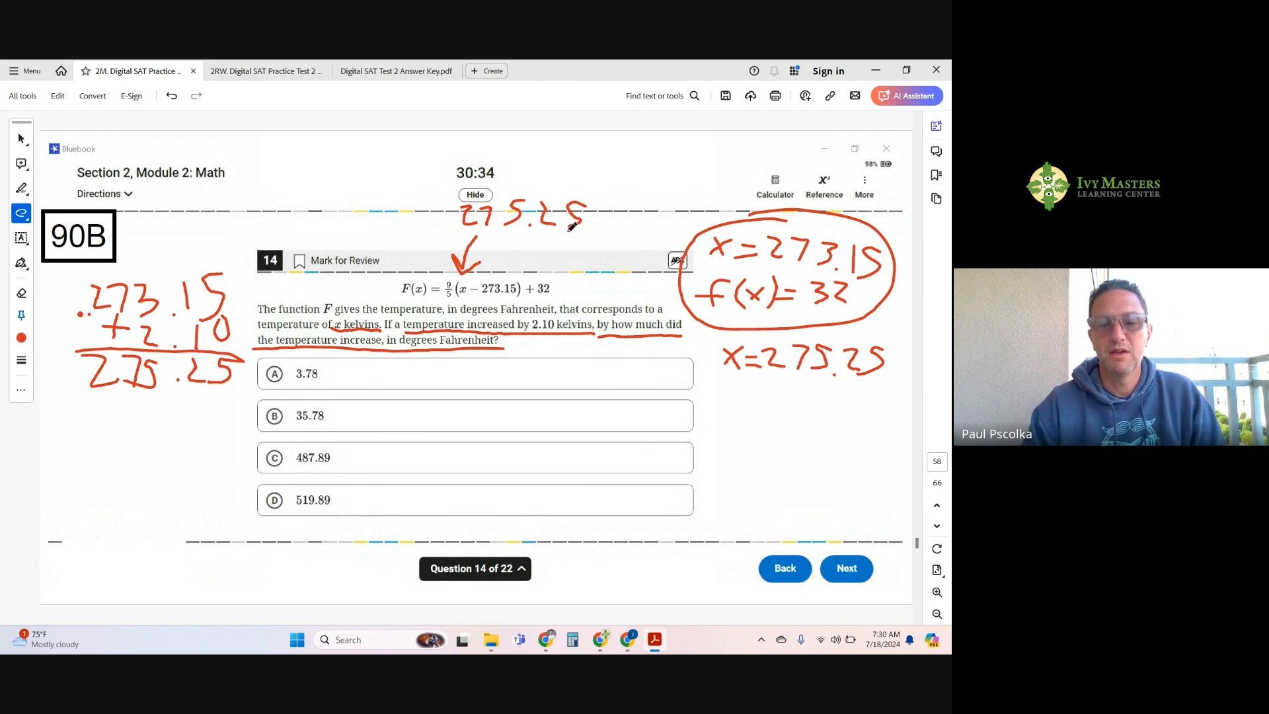
mouse_move(548, 640)
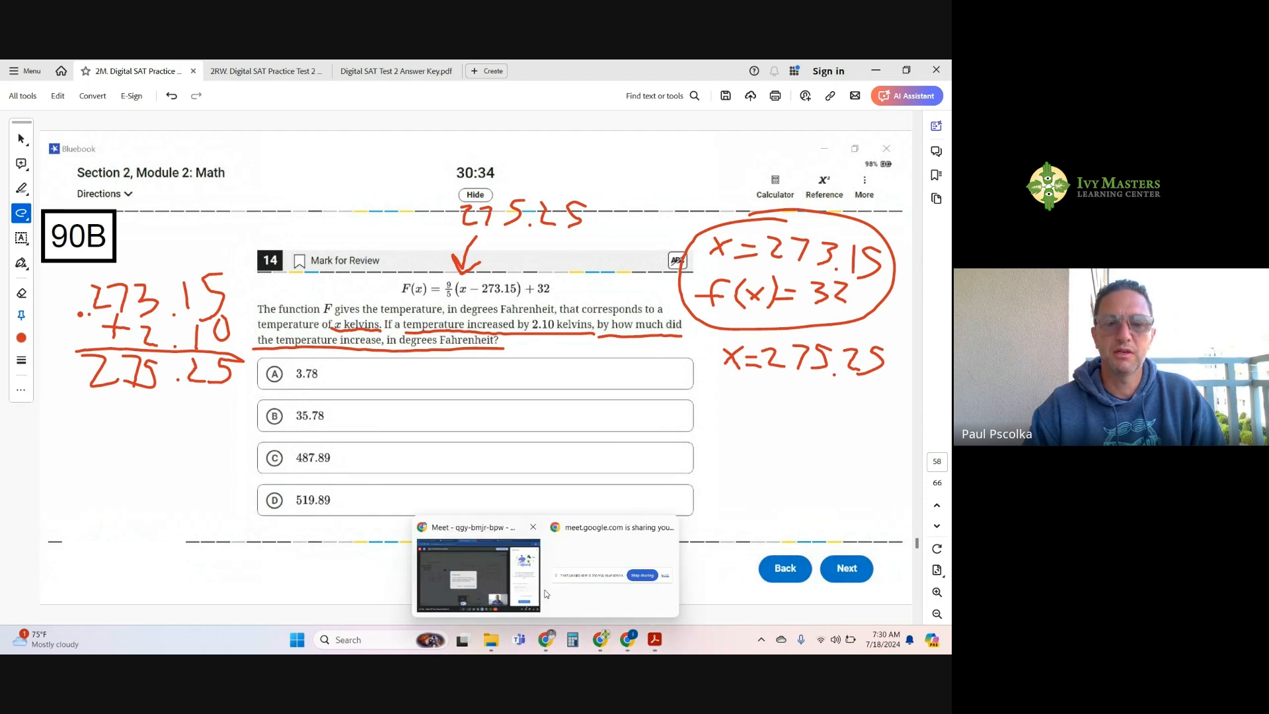
Complete the Desmos expression 9/5(275.25 − 273.15) + 32 so it evaluates to 35.78.
left_click(477, 575)
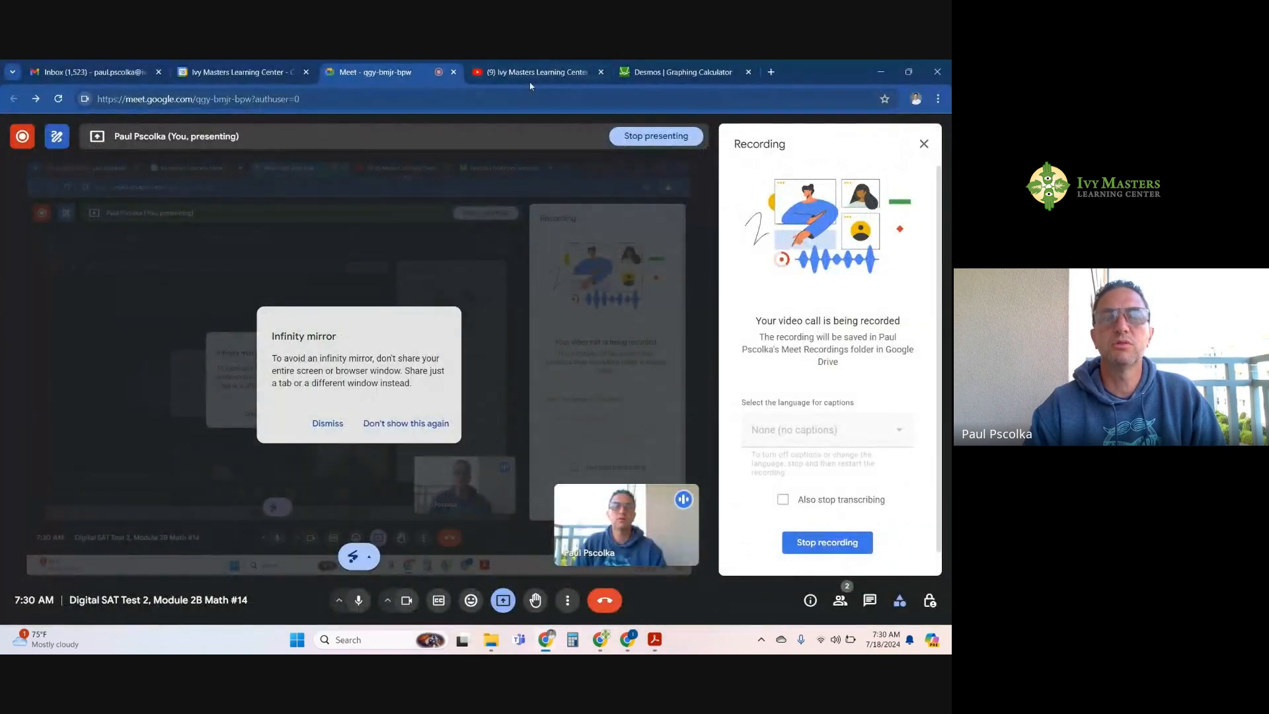
left_click(682, 71)
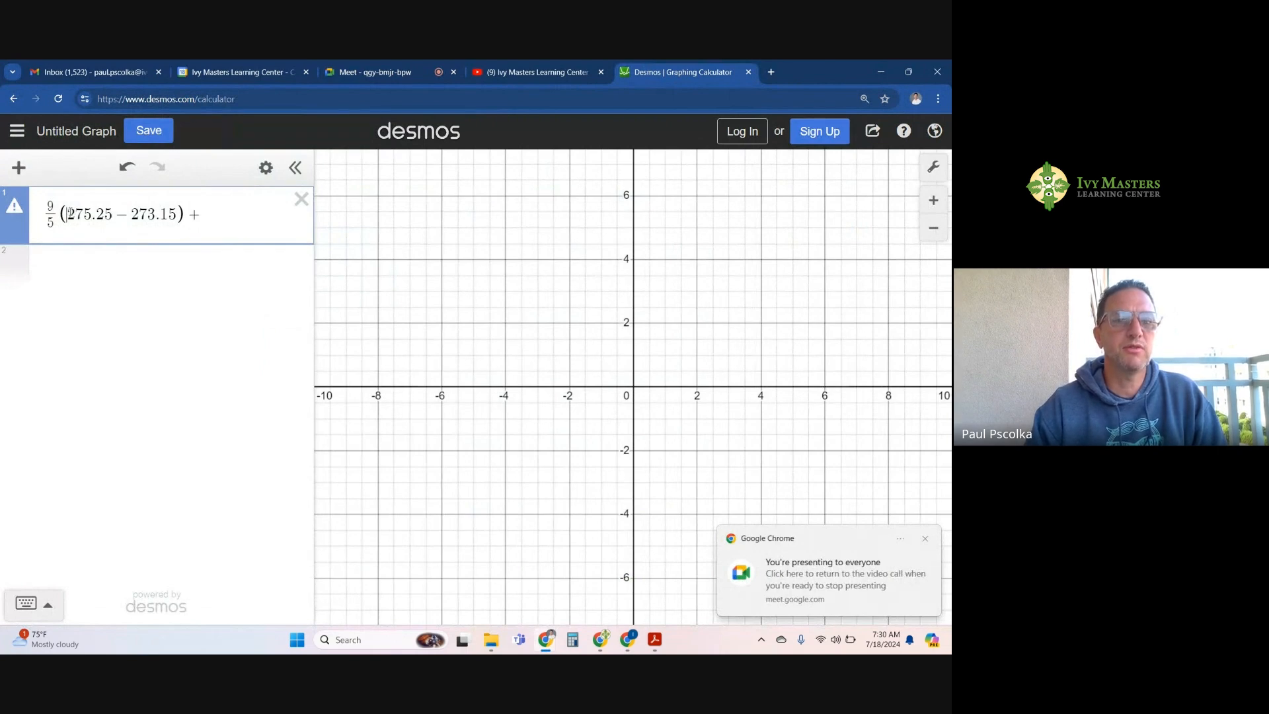
double_click(91, 214)
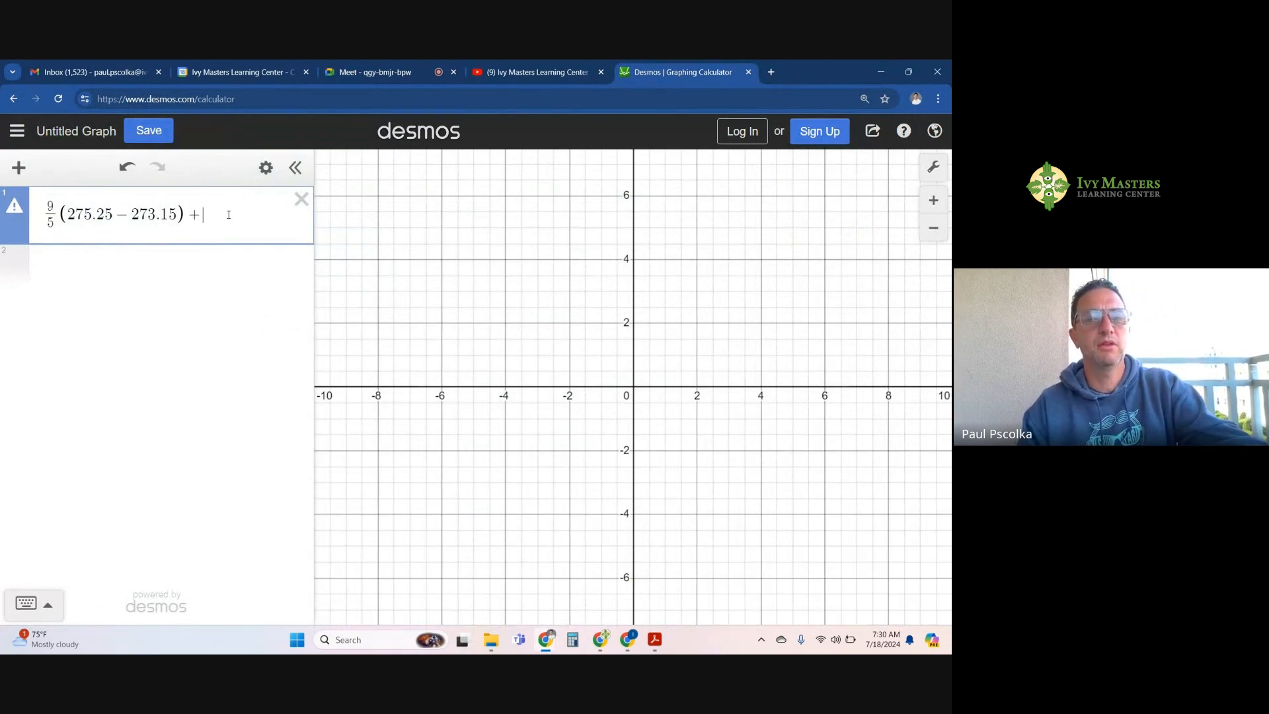
type("32")
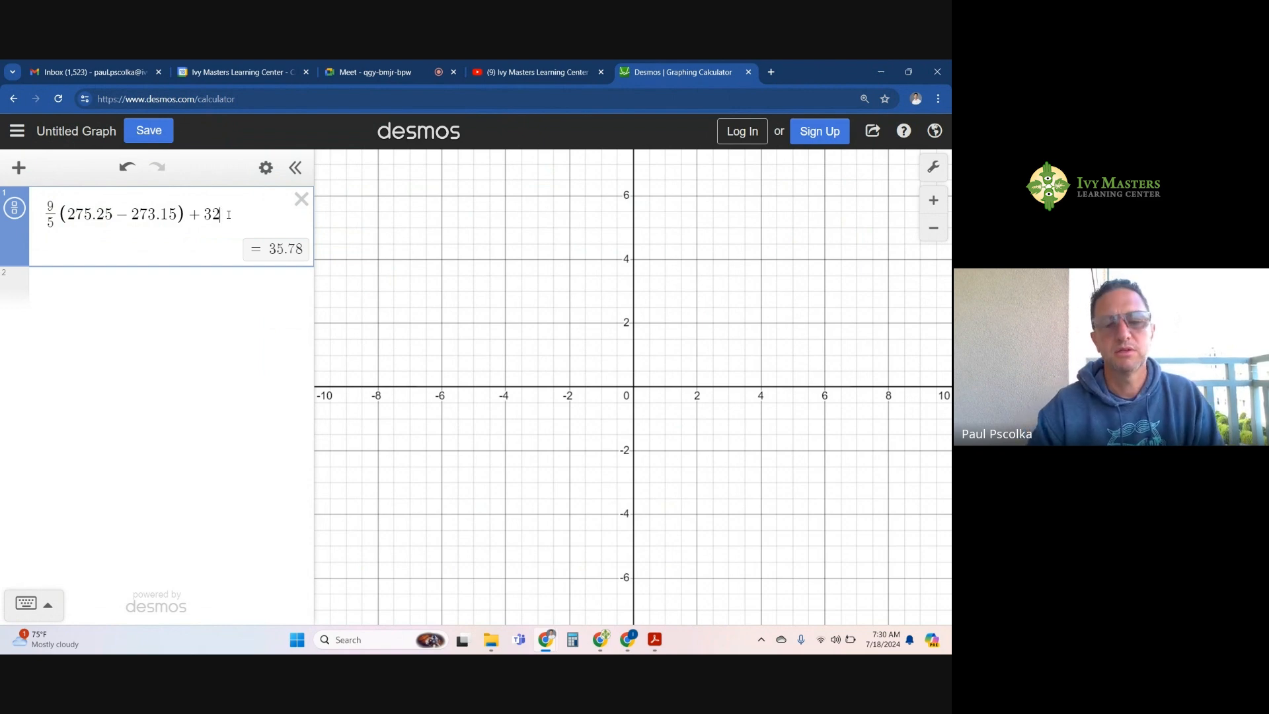
mouse_move(521, 587)
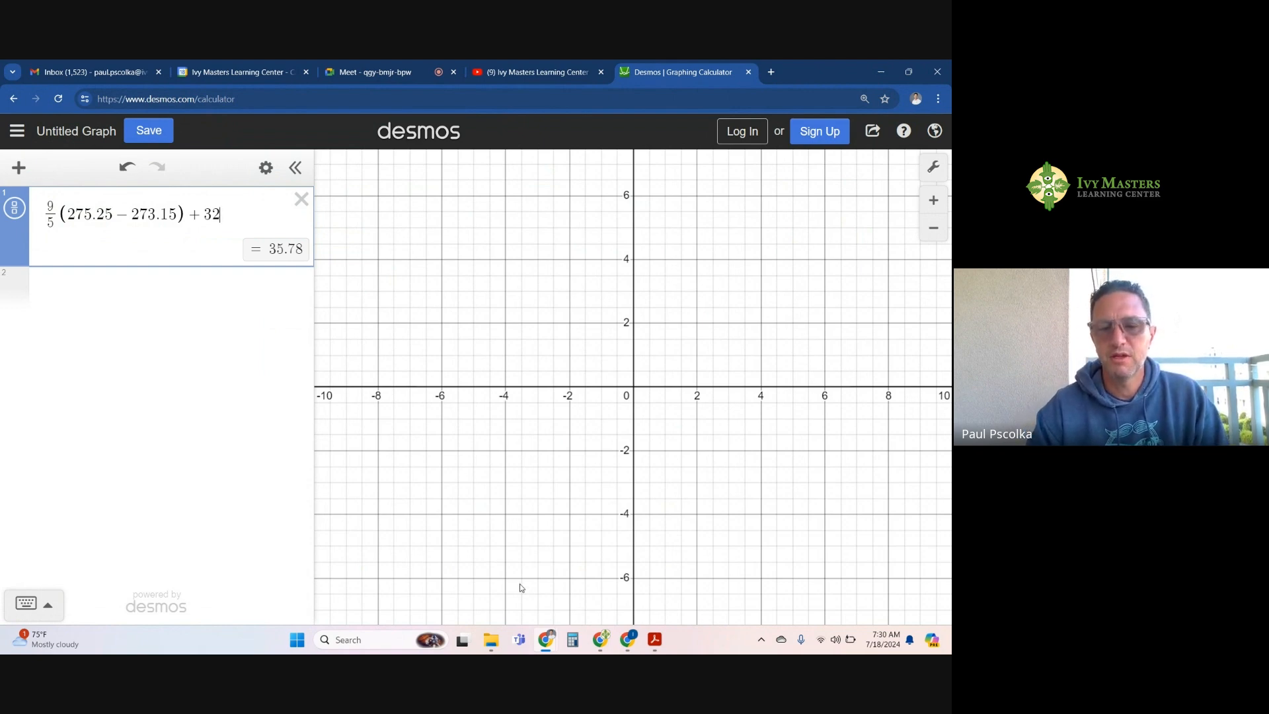
mouse_move(547, 640)
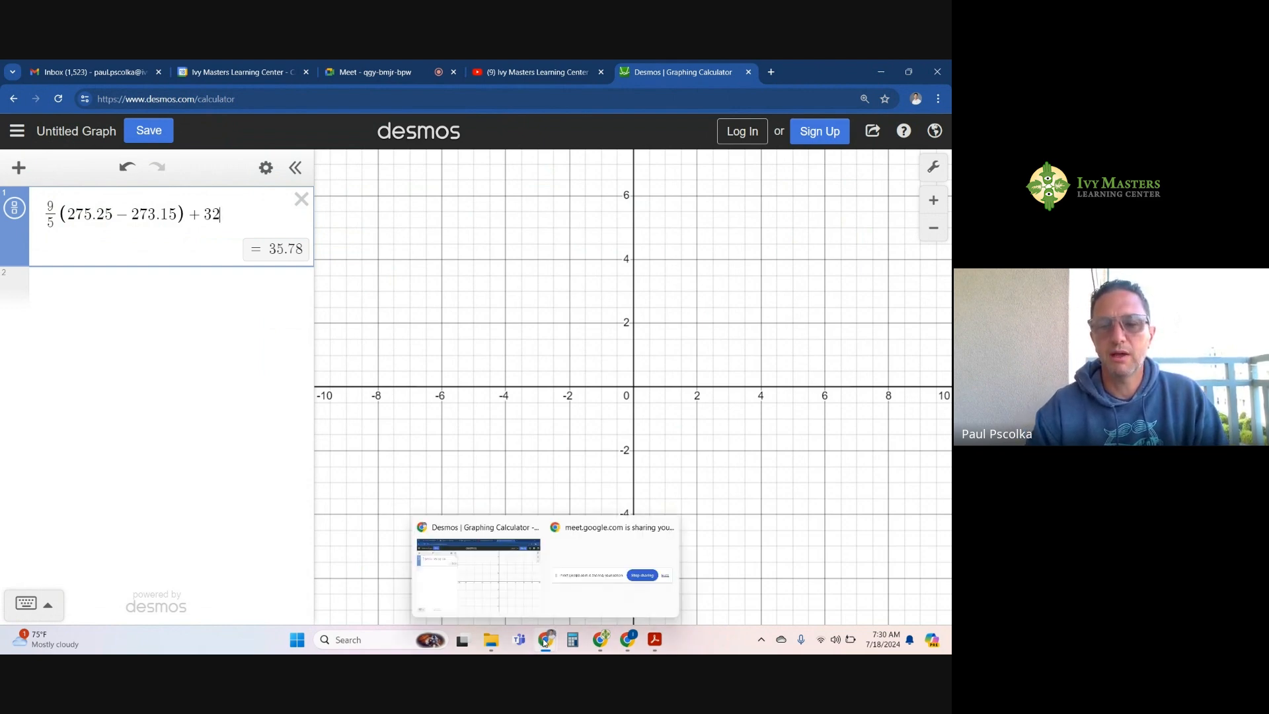
mouse_move(581, 640)
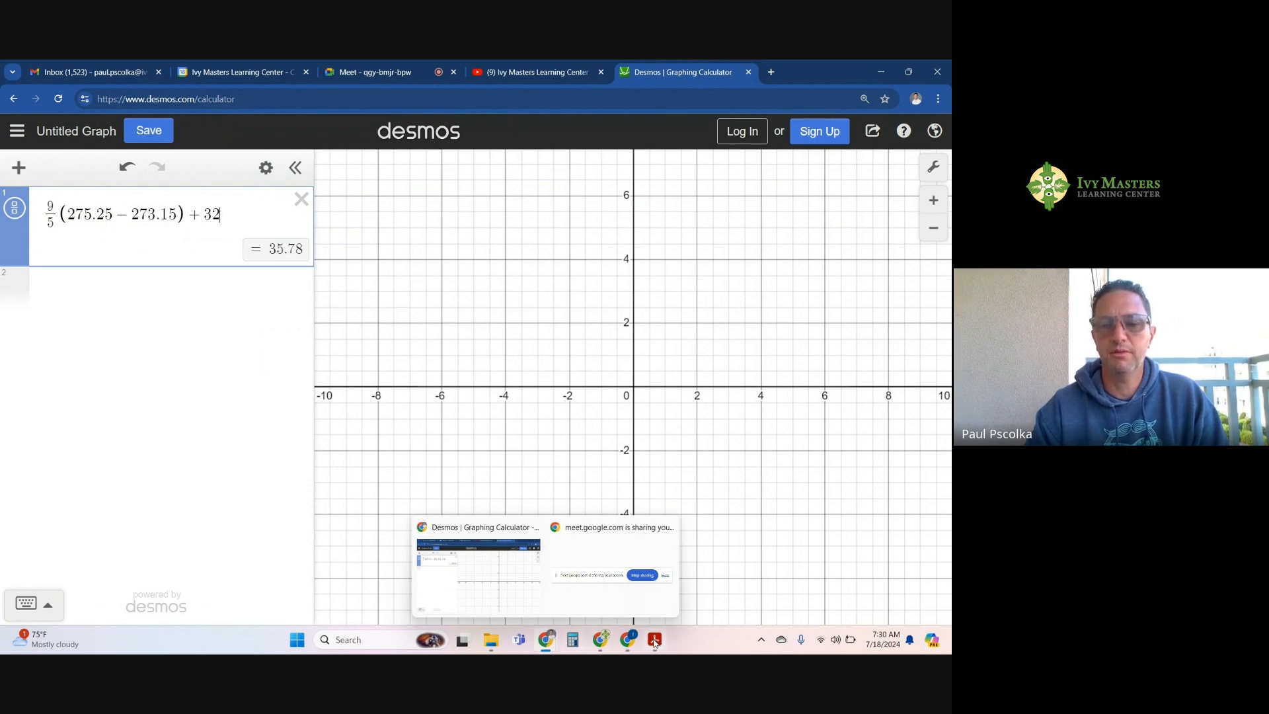
mouse_move(654, 640)
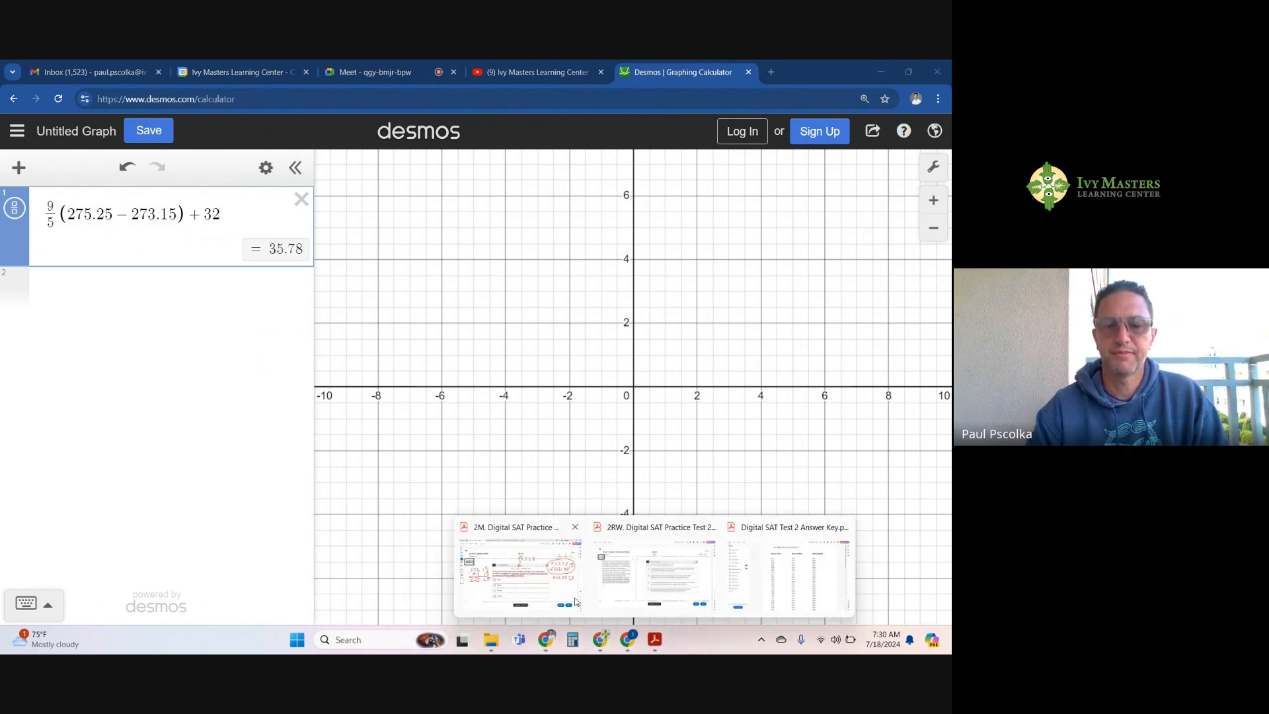
left_click(518, 575)
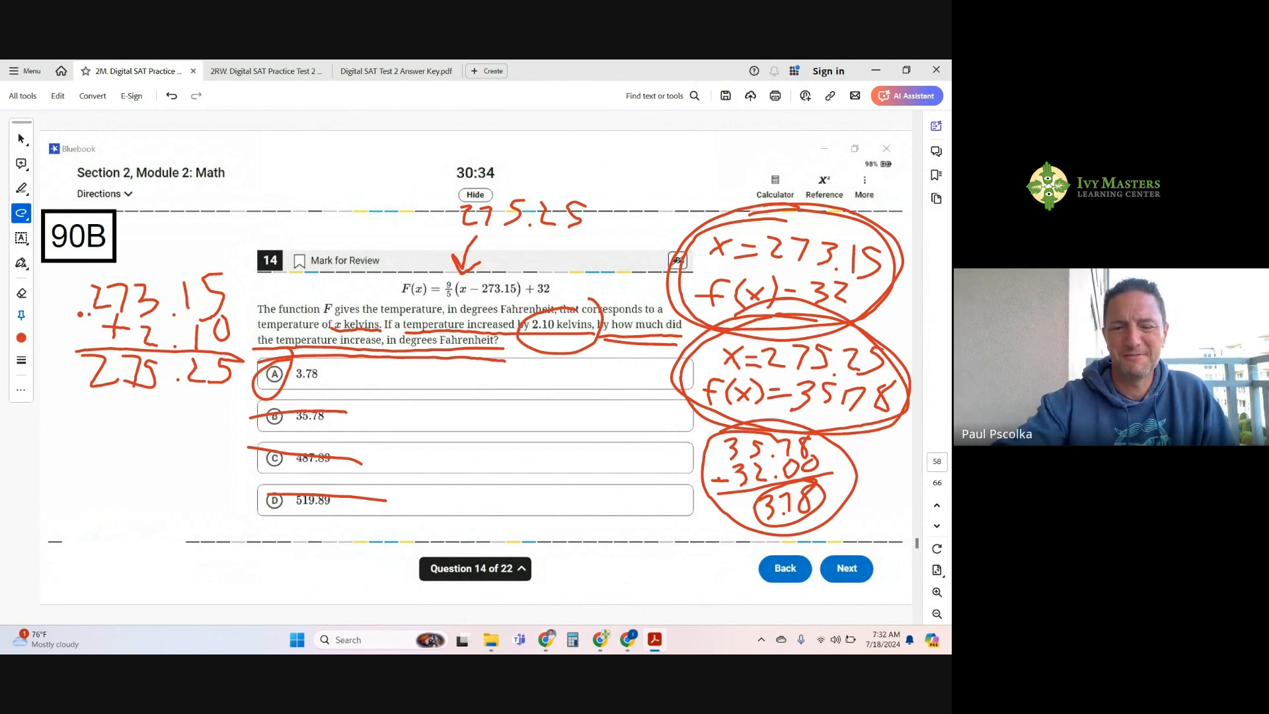
mouse_move(546, 640)
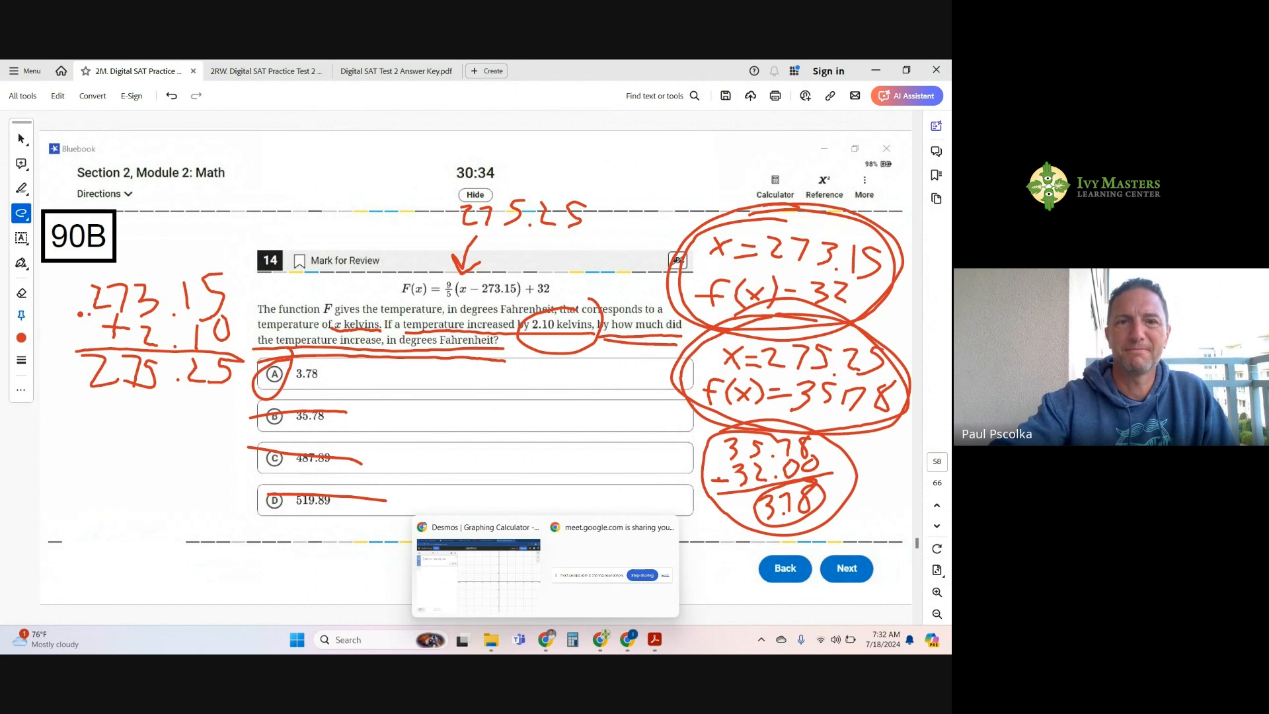
Return to the Desmos tab showing 9/5(275.25 − 273.15) + 32 = 35.78.
left_click(477, 567)
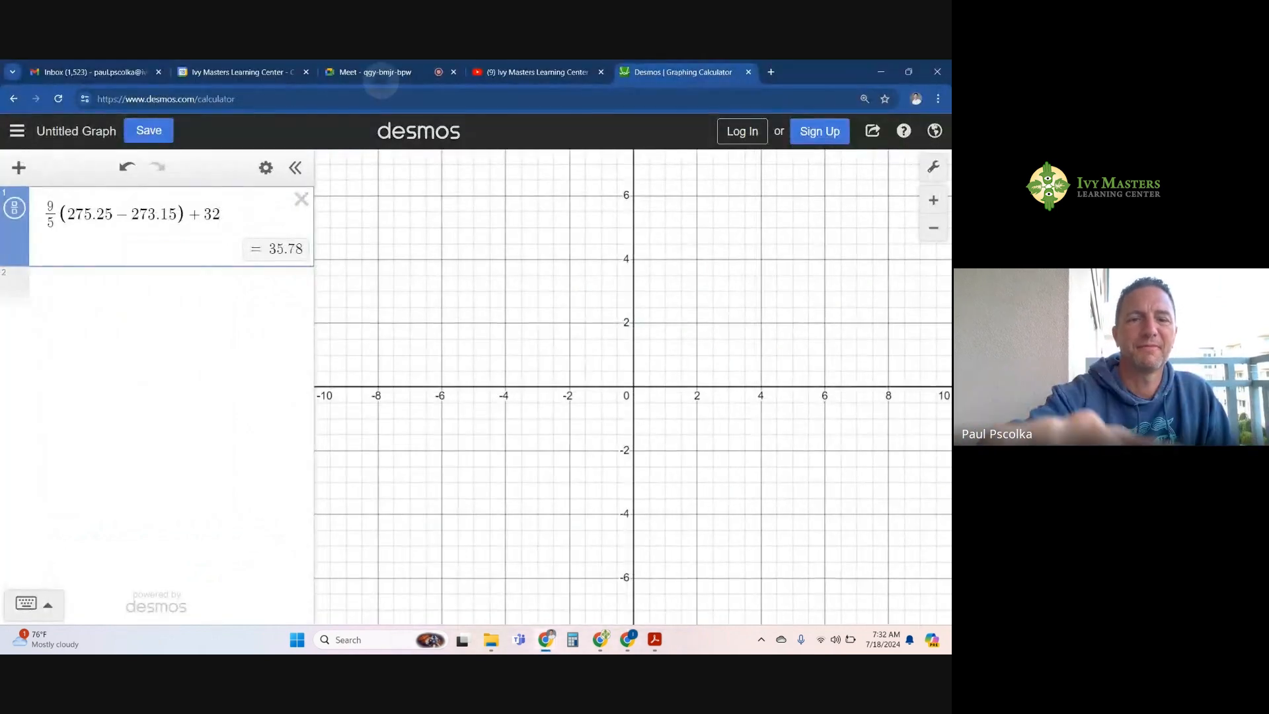